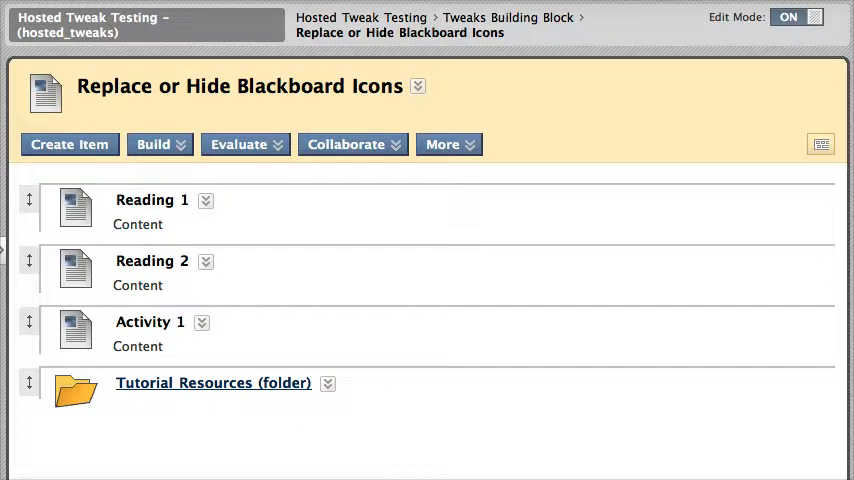
{"action": "mouse_move", "coordinate": [234, 296]}
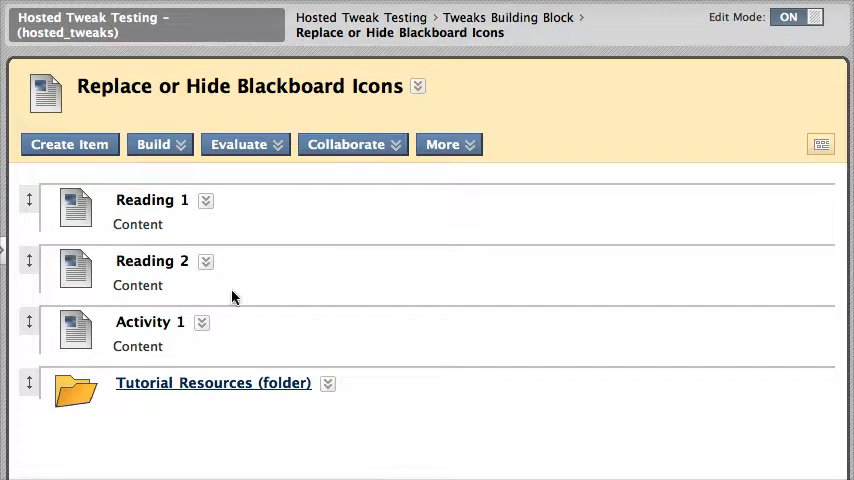
Step: Choose Add Tweak from the content area's More menu
{"action": "left_click", "coordinate": [448, 144]}
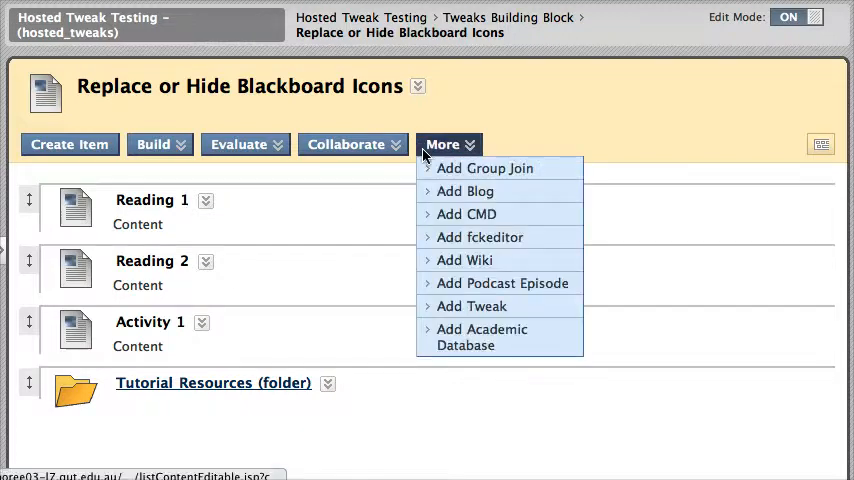
{"action": "left_click", "coordinate": [470, 306]}
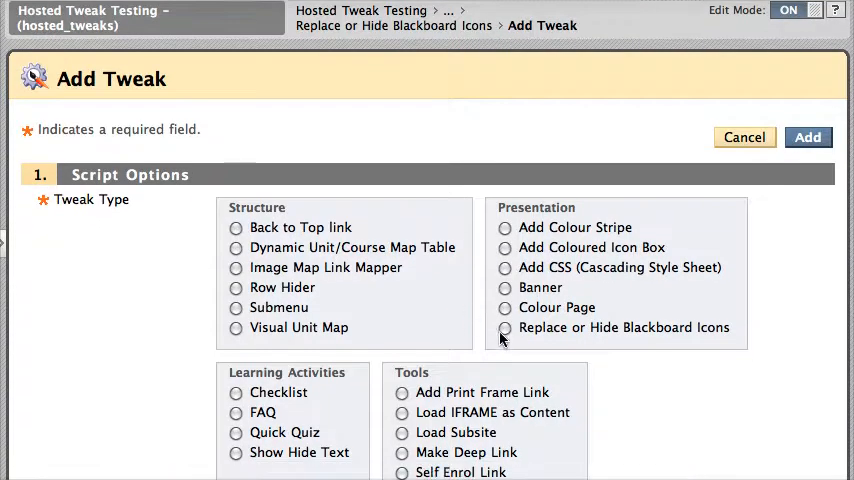
Step: Select the Replace or Hide Blackboard Icons tweak and copy the name 'Folder Replacement Icon' from its instructions
{"action": "left_click", "coordinate": [504, 328]}
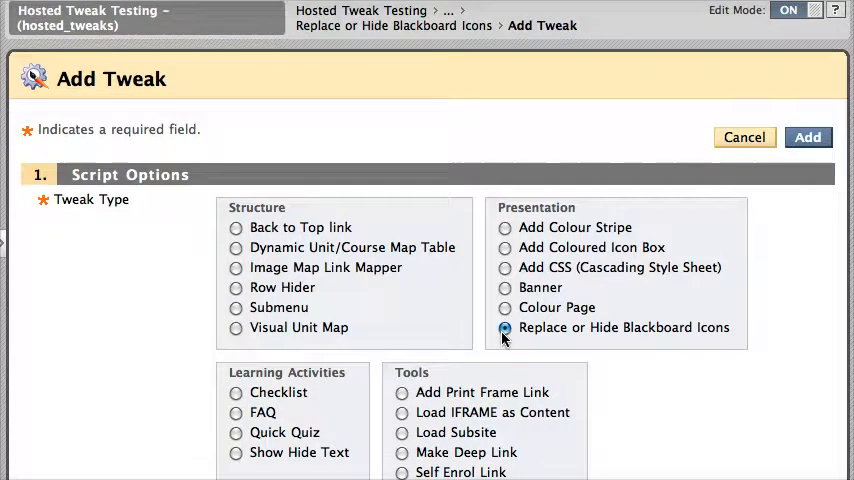
{"action": "scroll", "scroll_direction": "down", "scroll_amount": 3}
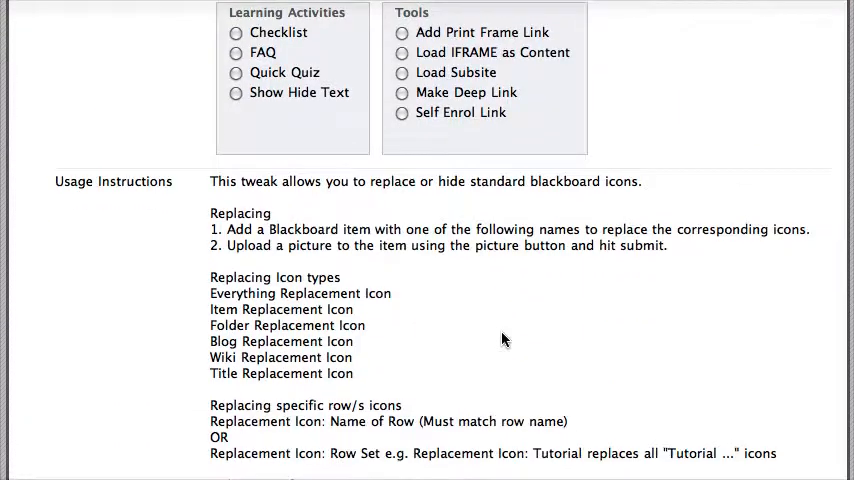
{"action": "mouse_move", "coordinate": [304, 298]}
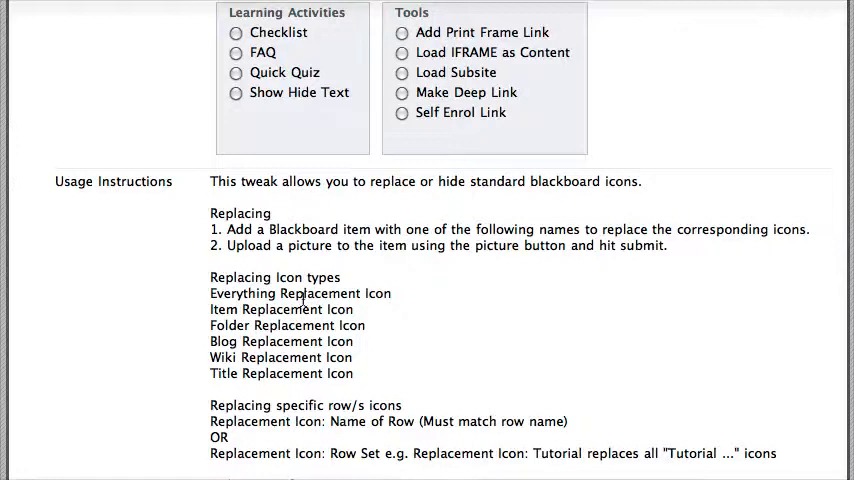
{"action": "left_click_drag", "start_coordinate": [208, 276], "coordinate": [364, 372]}
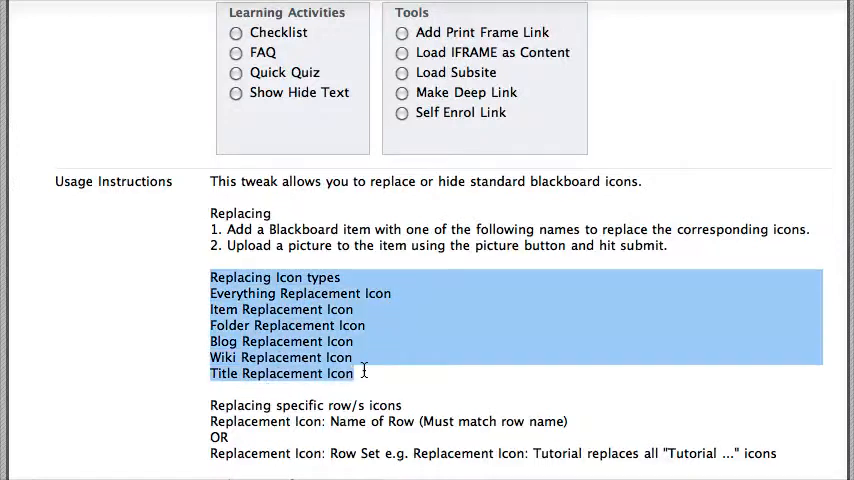
{"action": "mouse_move", "coordinate": [420, 364]}
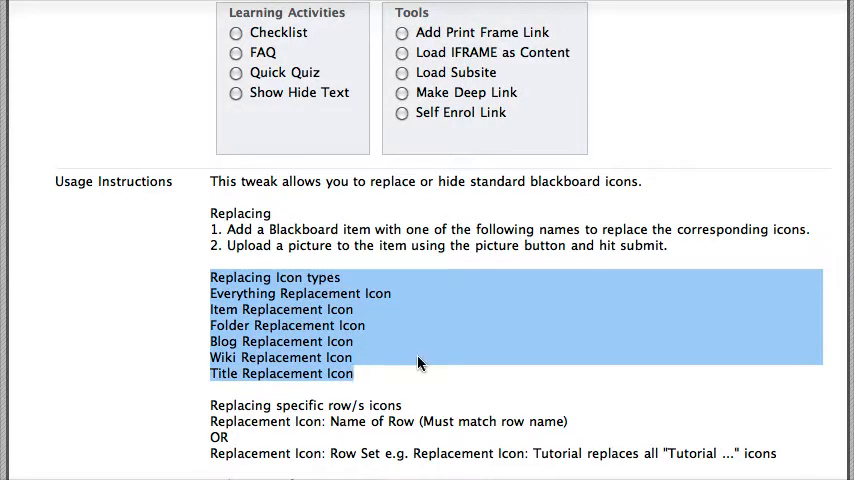
{"action": "mouse_move", "coordinate": [412, 362]}
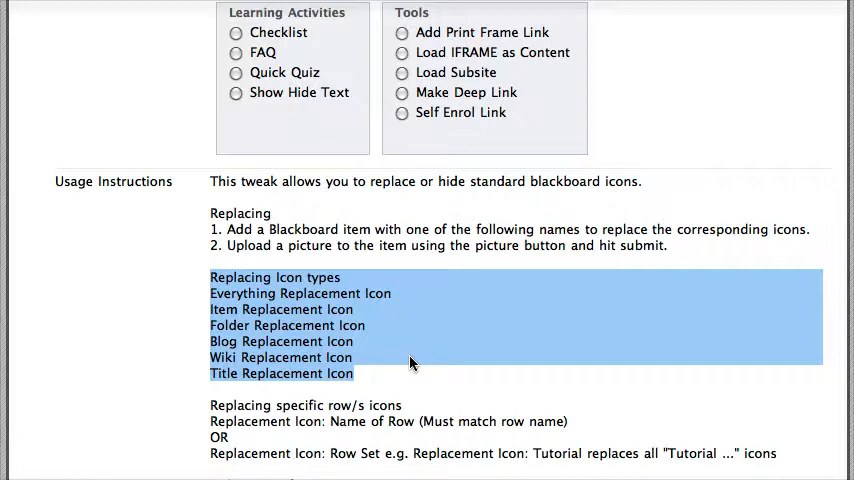
{"action": "left_click", "coordinate": [410, 362]}
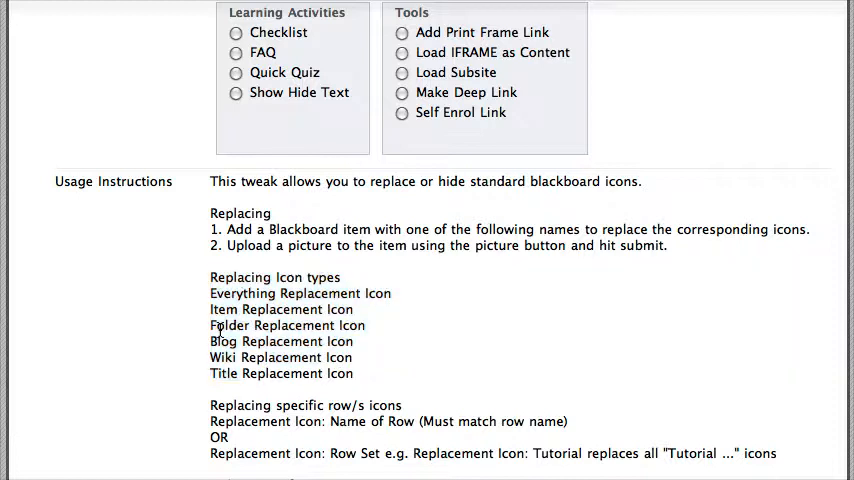
{"action": "double_click", "coordinate": [288, 324]}
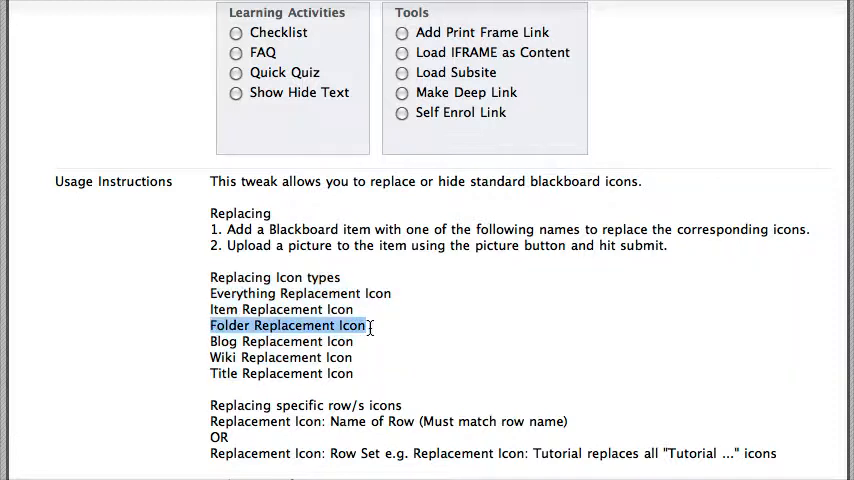
Step: Submit the tweak so it appears as a Tweak item in the content area
{"action": "scroll", "scroll_direction": "down", "scroll_amount": 3}
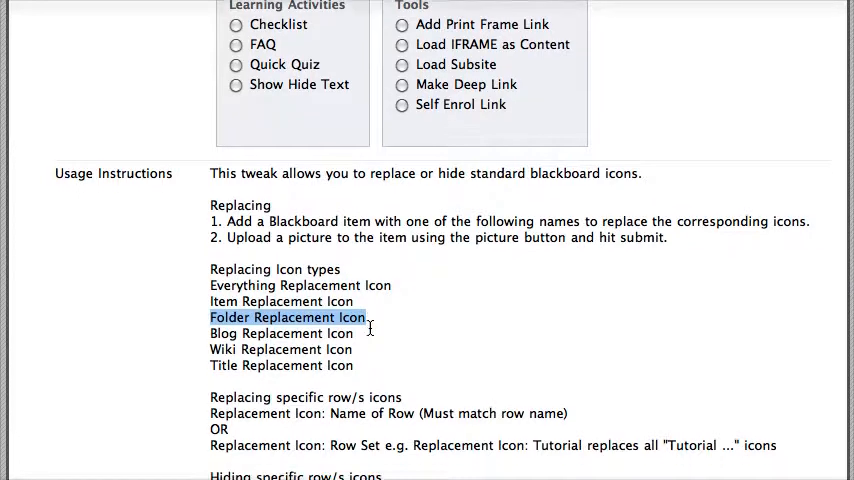
{"action": "scroll", "scroll_direction": "down", "scroll_amount": 3}
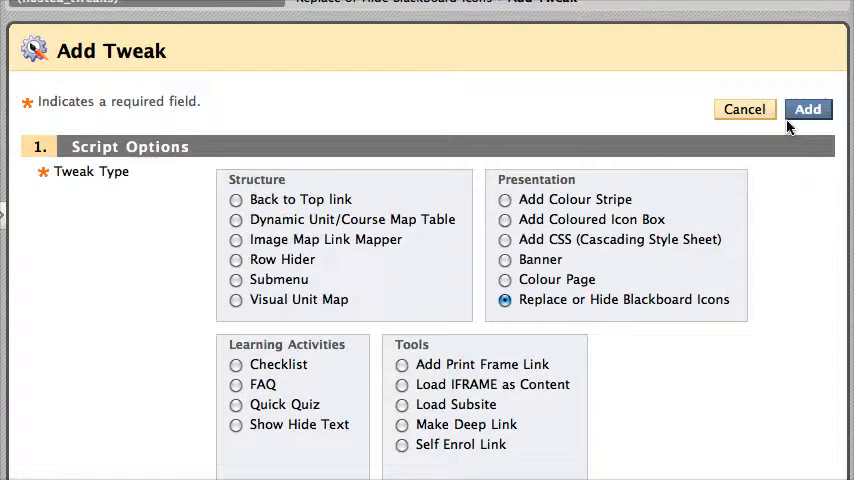
{"action": "left_click", "coordinate": [808, 108]}
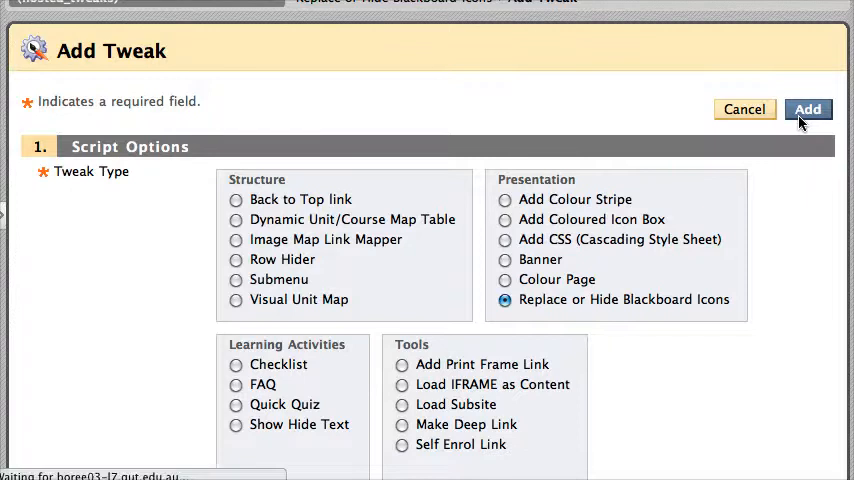
{"action": "left_click", "coordinate": [808, 108]}
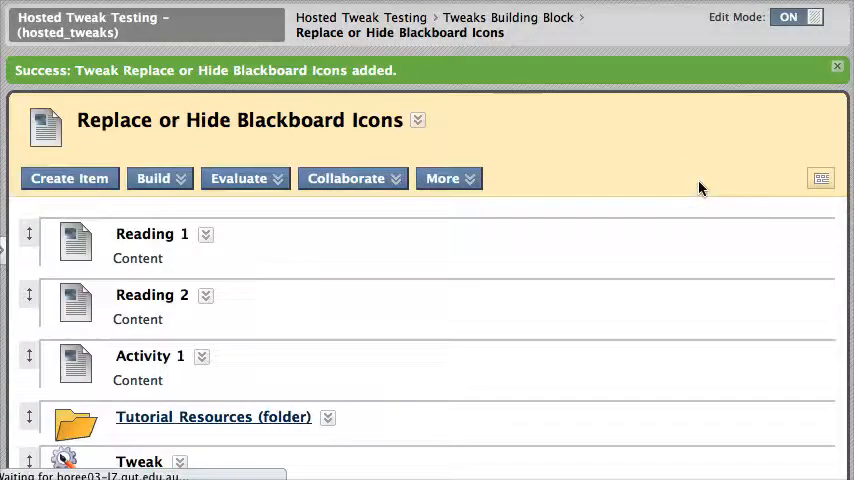
{"action": "scroll", "scroll_direction": "down", "scroll_amount": 3}
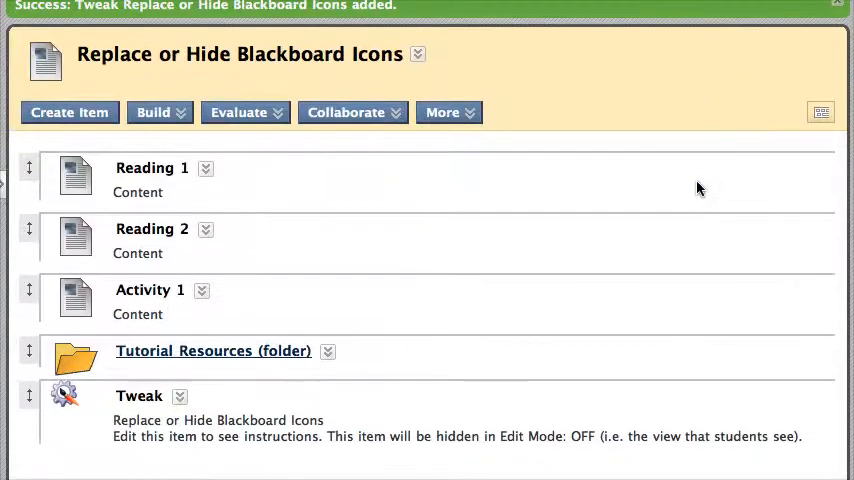
Step: Create an item named 'Folder Replacement Icon' and start inserting an image into its text
{"action": "left_click", "coordinate": [70, 112]}
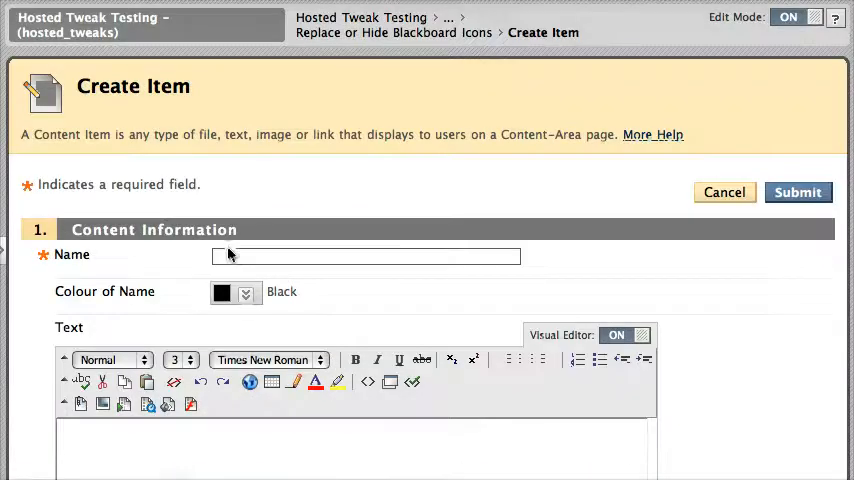
{"action": "type", "text": "Folder Replacement Icon"}
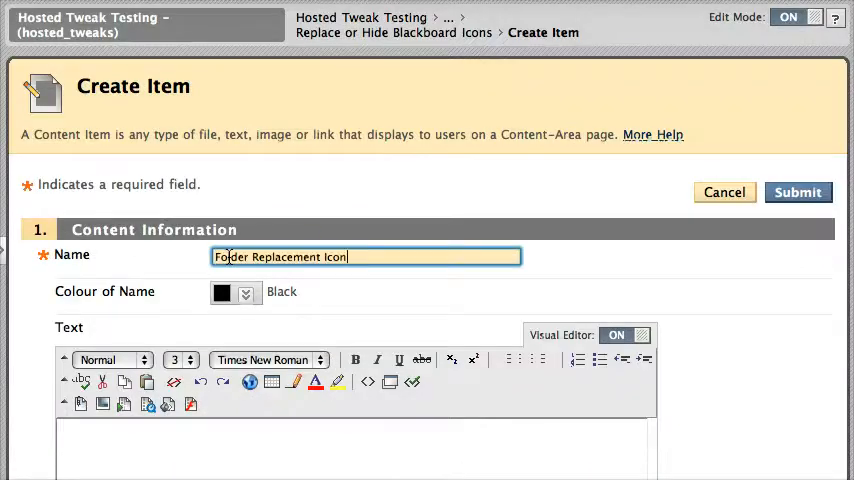
{"action": "scroll", "scroll_direction": "down", "scroll_amount": 3}
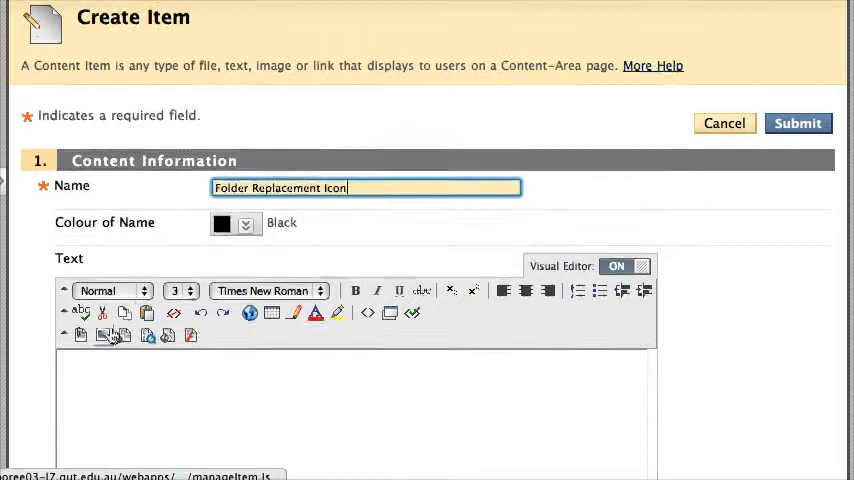
{"action": "left_click", "coordinate": [272, 312]}
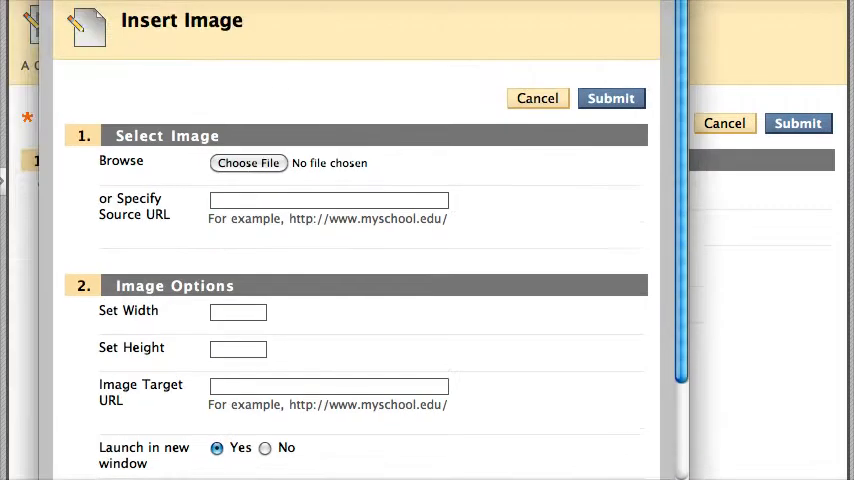
Step: Upload activity.png into the item's text and save the Folder Replacement Icon item
{"action": "left_click", "coordinate": [248, 164]}
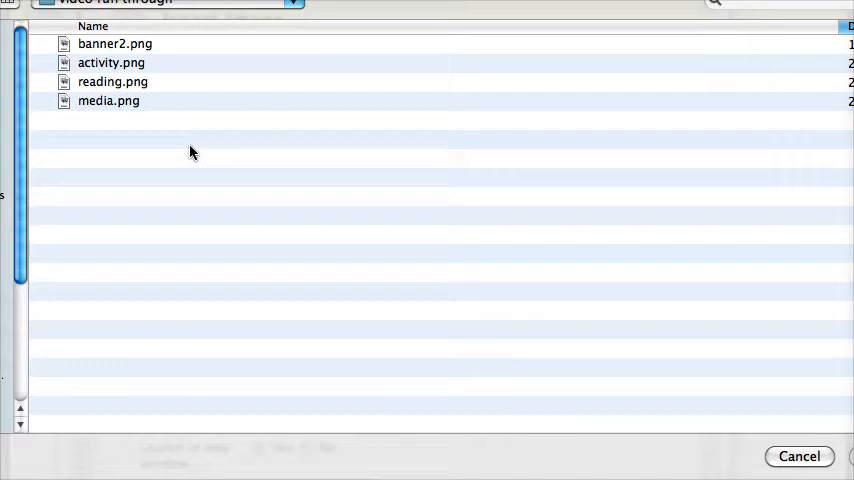
{"action": "left_click", "coordinate": [110, 64]}
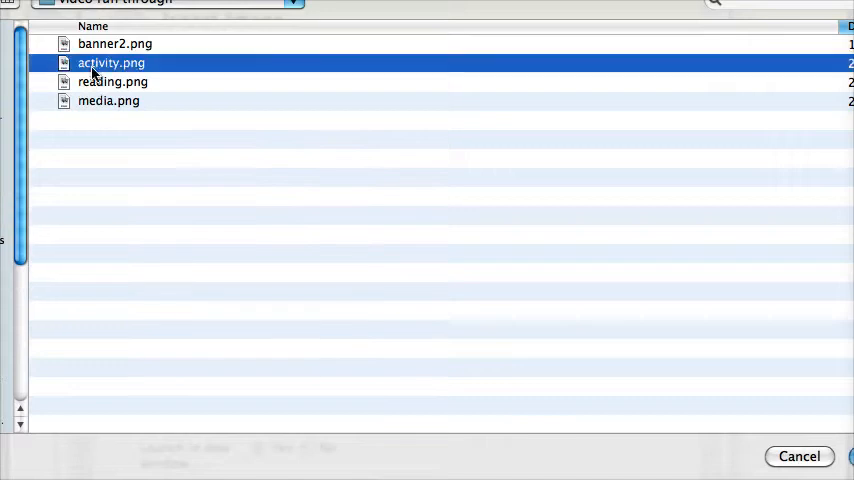
{"action": "left_click", "coordinate": [800, 456]}
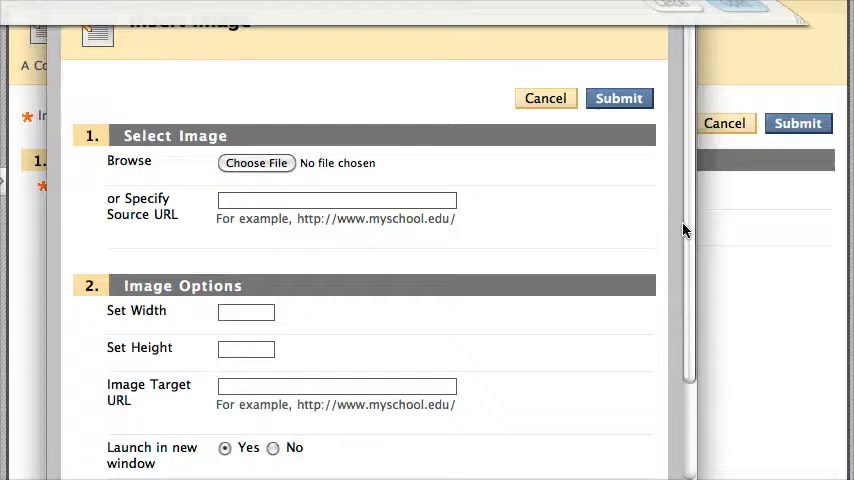
{"action": "left_click", "coordinate": [618, 98]}
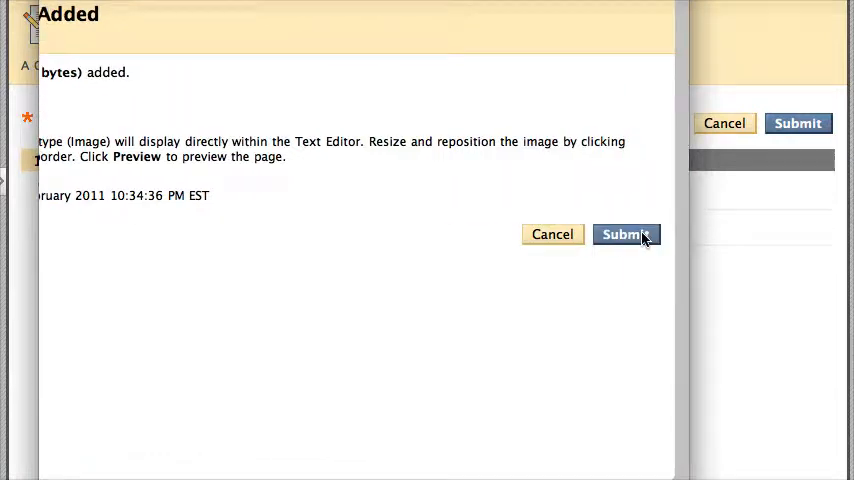
{"action": "left_click", "coordinate": [626, 234]}
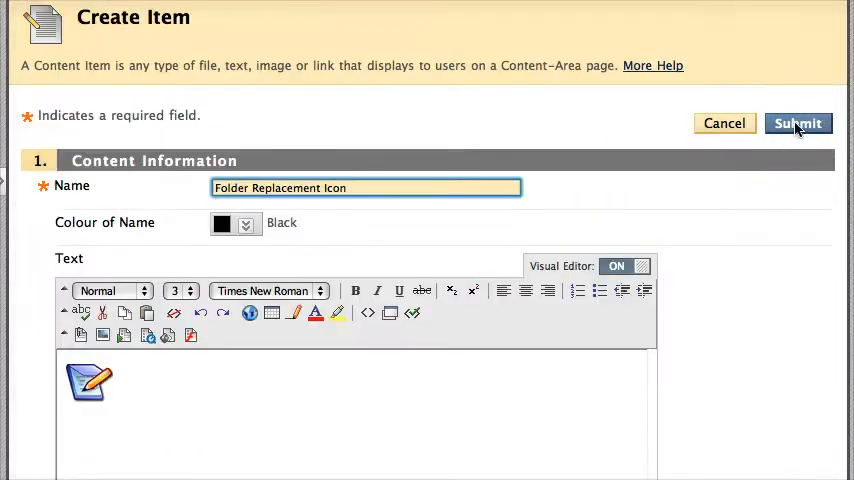
{"action": "left_click", "coordinate": [796, 122]}
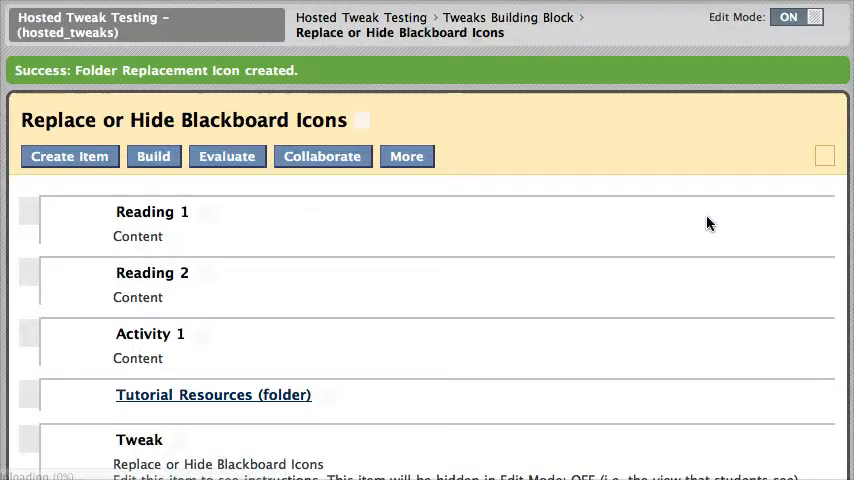
{"action": "scroll", "scroll_direction": "down", "scroll_amount": 3}
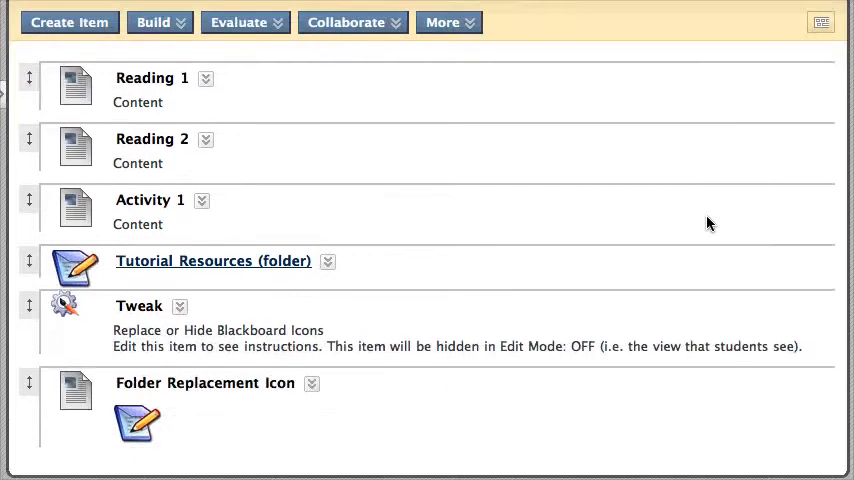
{"action": "mouse_move", "coordinate": [114, 276]}
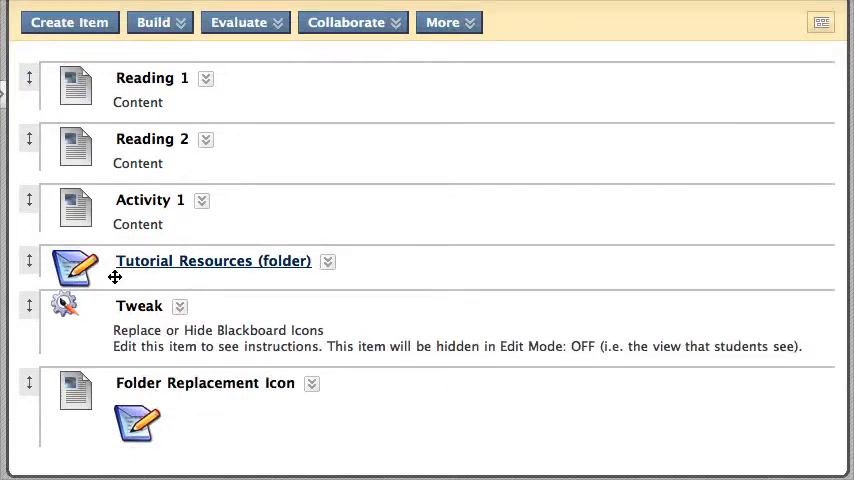
{"action": "mouse_move", "coordinate": [400, 368]}
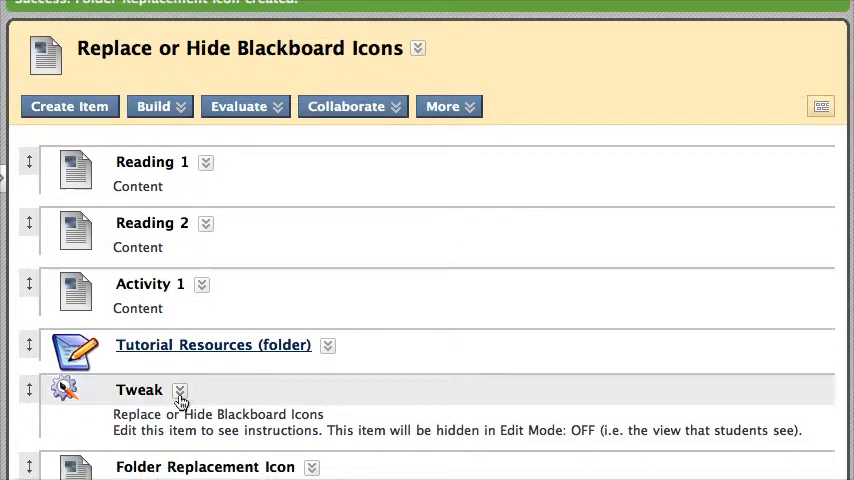
{"action": "left_click", "coordinate": [180, 390]}
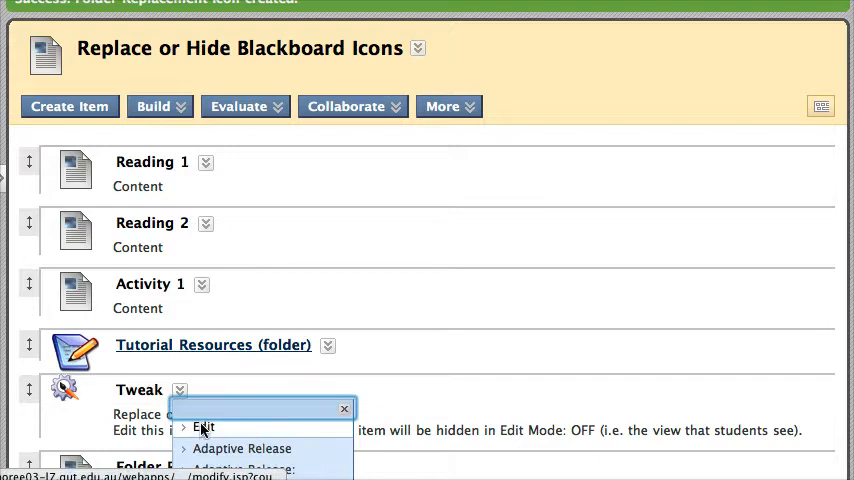
{"action": "left_click", "coordinate": [204, 428]}
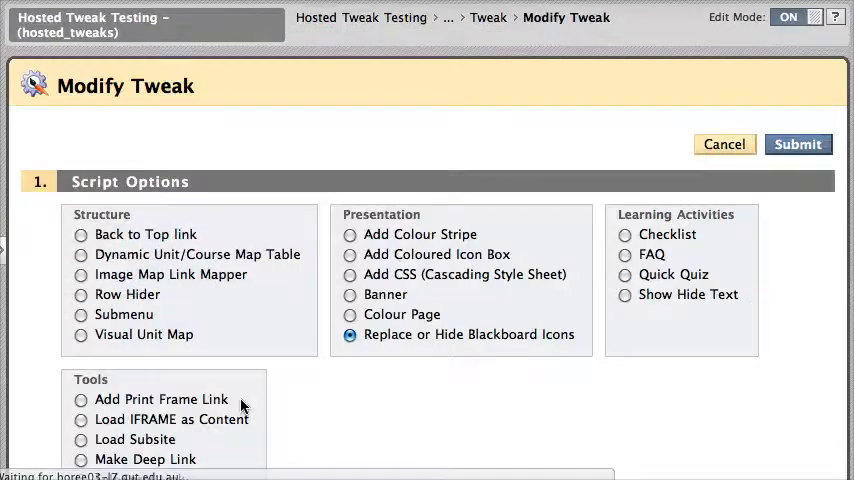
{"action": "scroll", "scroll_direction": "down", "scroll_amount": 3}
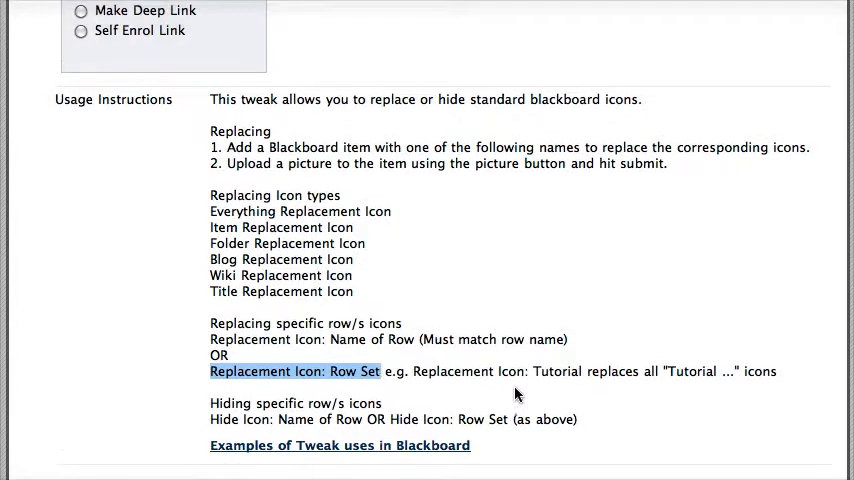
{"action": "mouse_move", "coordinate": [690, 376]}
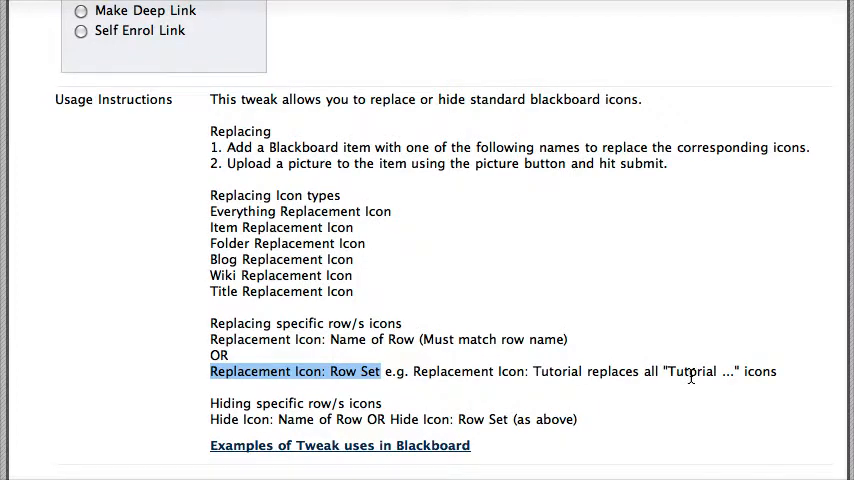
{"action": "scroll", "scroll_direction": "up", "scroll_amount": 3}
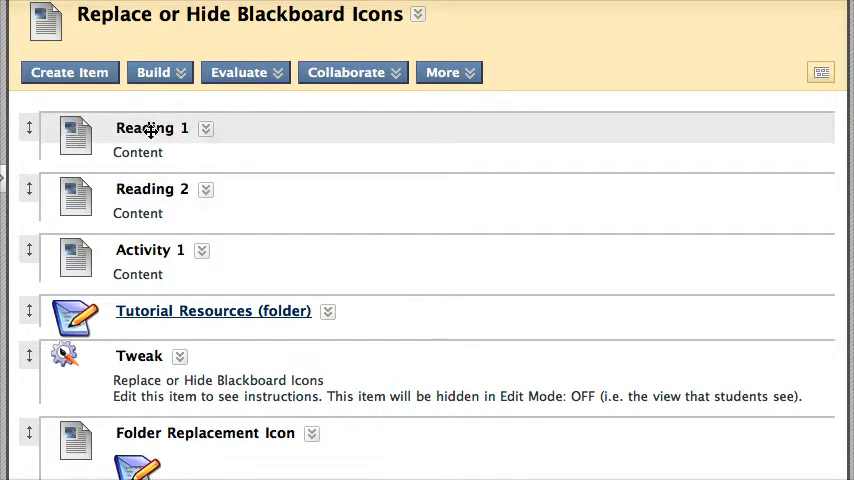
{"action": "mouse_move", "coordinate": [68, 72]}
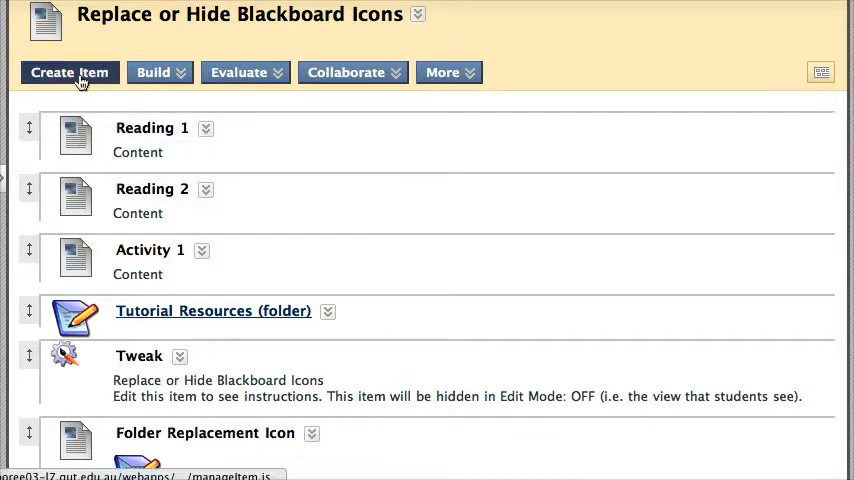
Step: Create an item named 'Replacement Icon: Reading'
{"action": "left_click", "coordinate": [68, 72]}
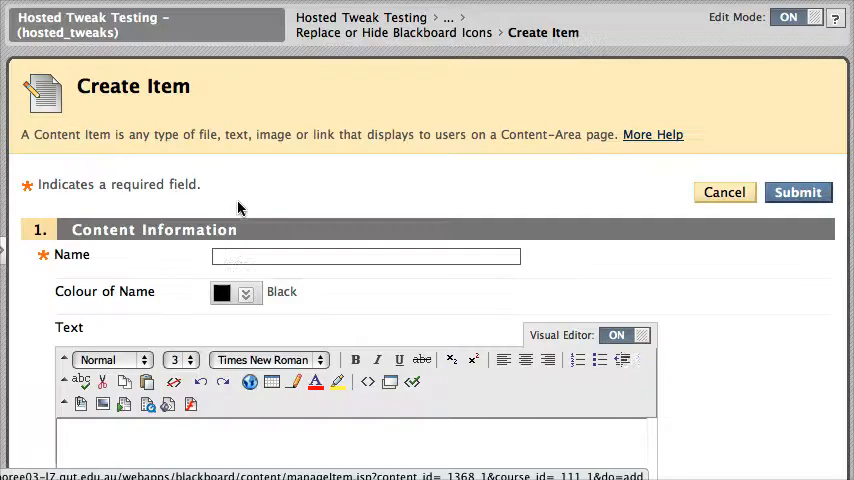
{"action": "type", "text": "Replacement Icon: Row Set"}
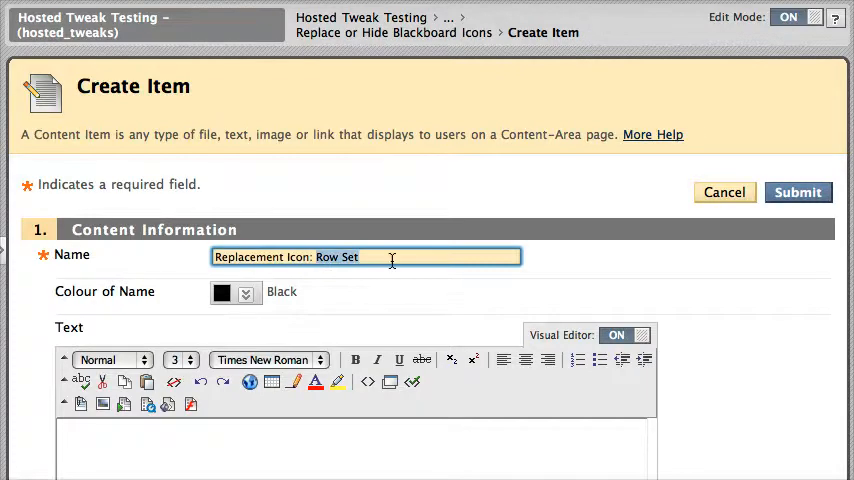
{"action": "type", "text": "Read"}
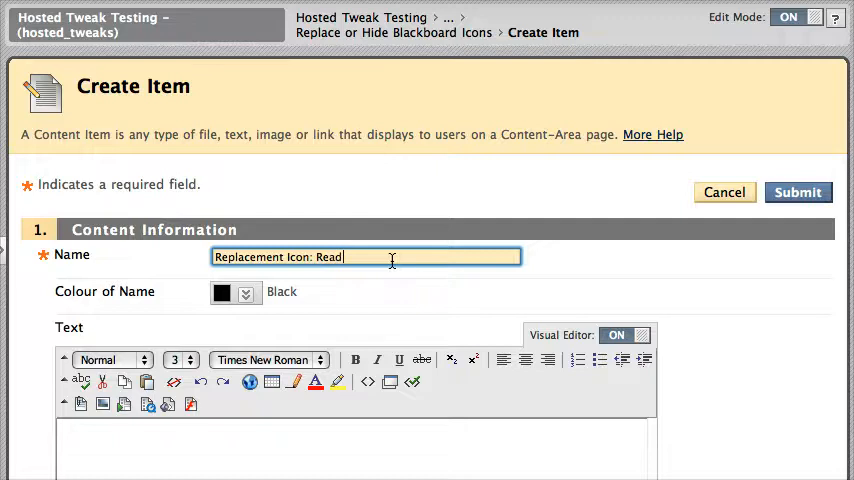
{"action": "type", "text": "ing"}
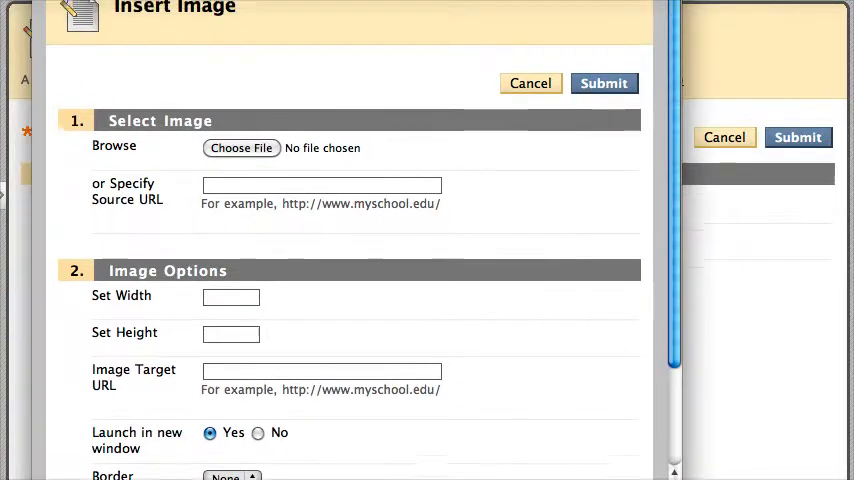
Step: Embed reading.png in the item's text and save the Replacement Icon: Reading item
{"action": "left_click", "coordinate": [240, 148]}
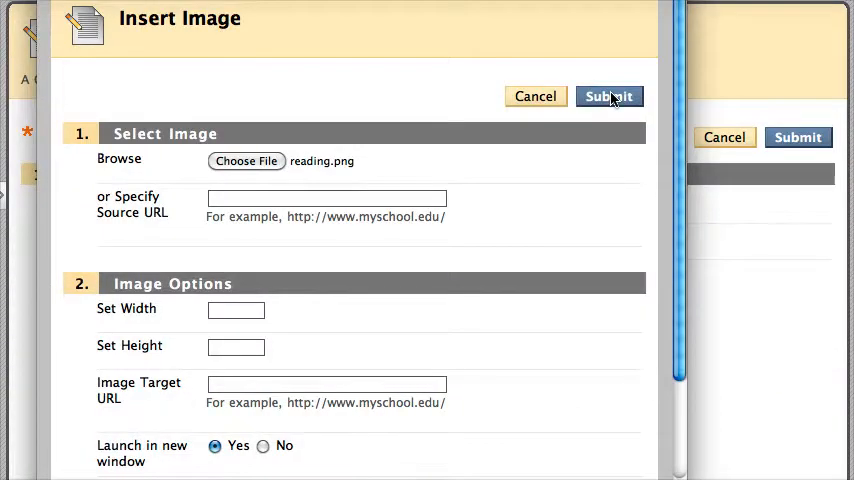
{"action": "left_click", "coordinate": [608, 96]}
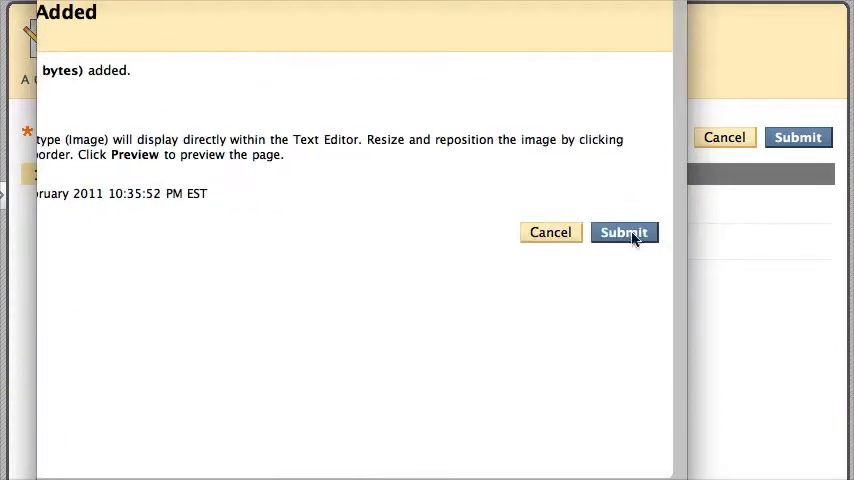
{"action": "left_click", "coordinate": [624, 232]}
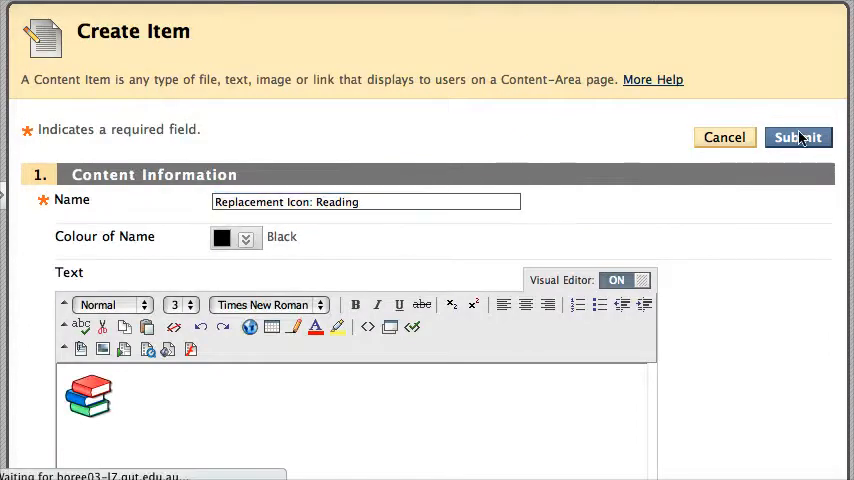
{"action": "left_click", "coordinate": [796, 136]}
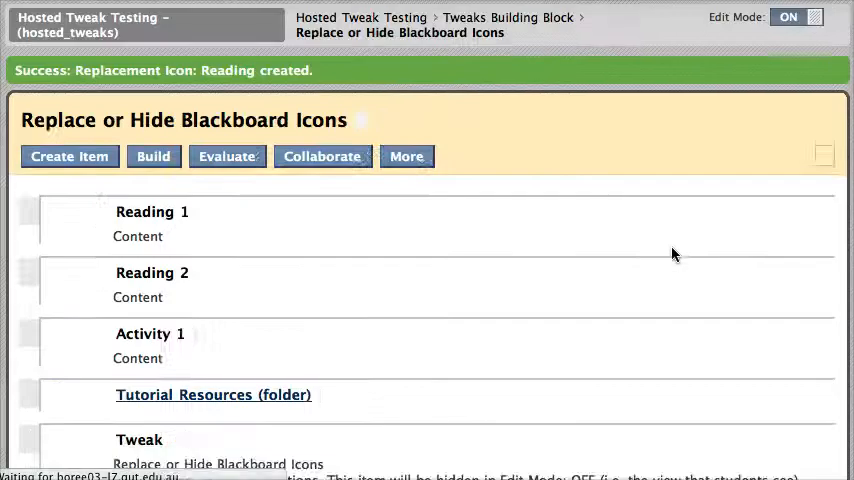
{"action": "scroll", "scroll_direction": "down", "scroll_amount": 3}
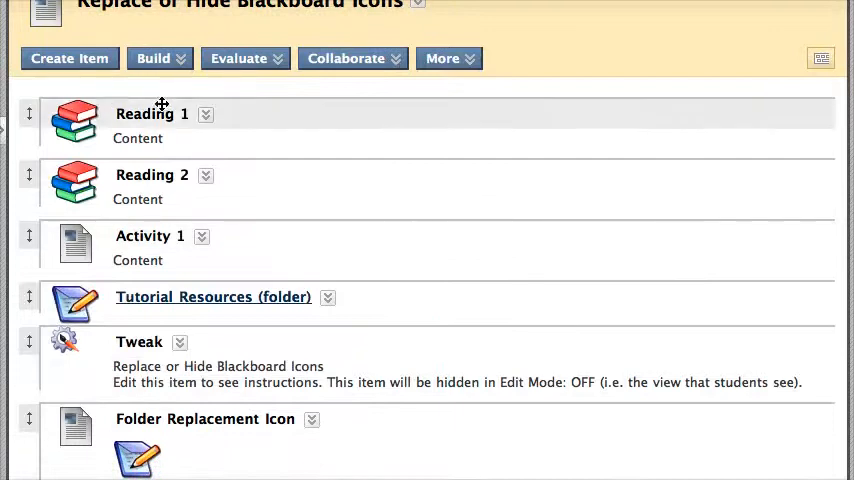
{"action": "mouse_move", "coordinate": [136, 120]}
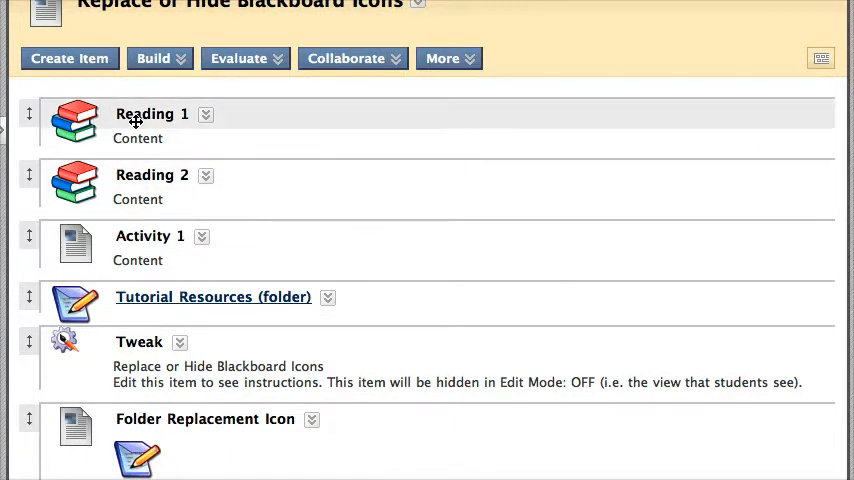
{"action": "scroll", "scroll_direction": "down", "scroll_amount": 3}
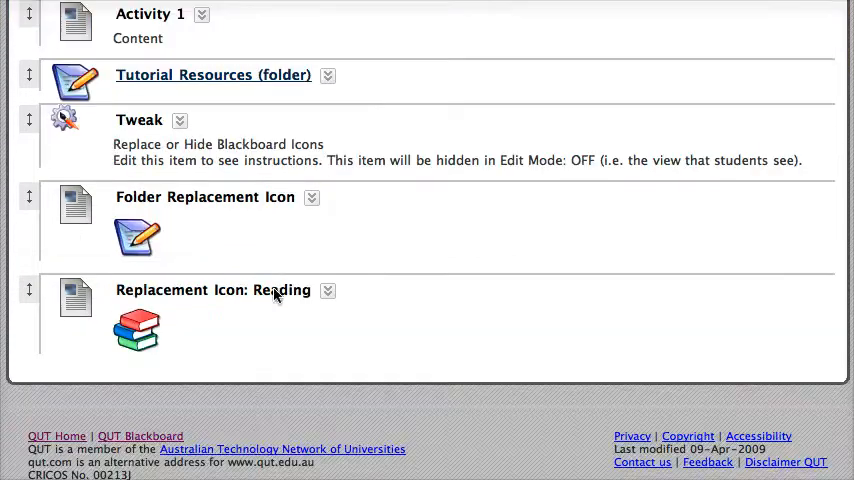
{"action": "mouse_move", "coordinate": [290, 314]}
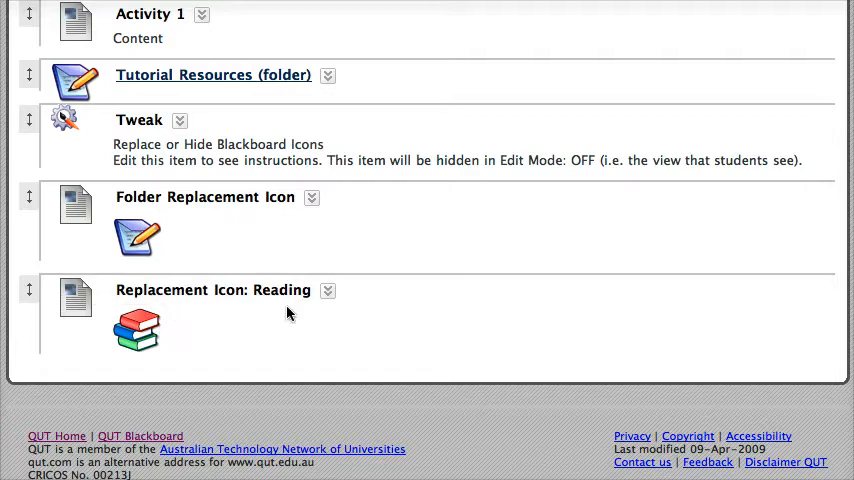
{"action": "scroll", "scroll_direction": "up", "scroll_amount": 3}
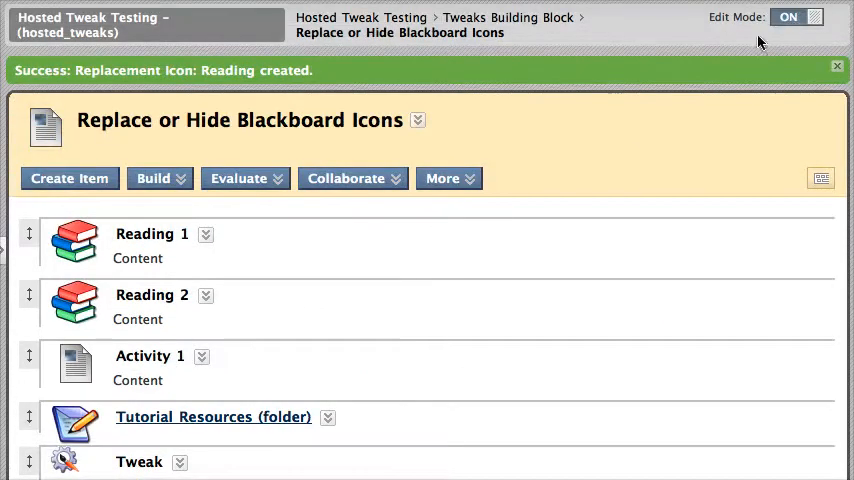
Step: Turn Edit Mode off to see the student view with the custom folder and Reading icons
{"action": "left_click", "coordinate": [816, 16]}
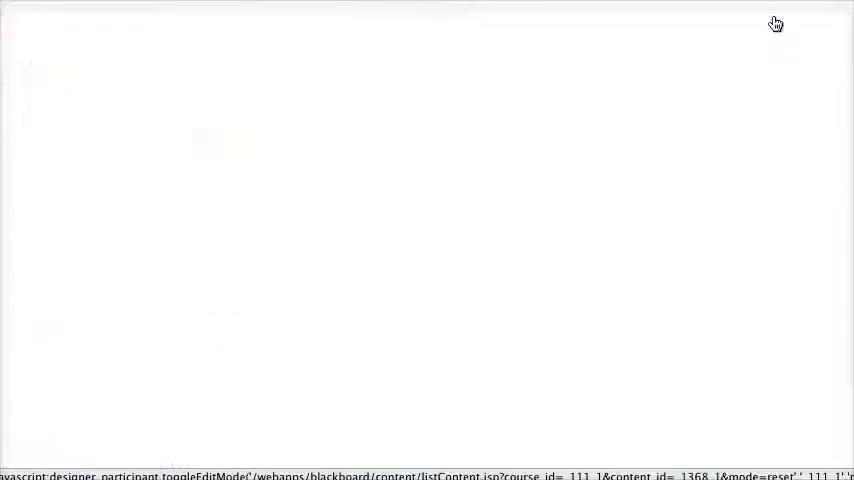
{"action": "left_click", "coordinate": [792, 16]}
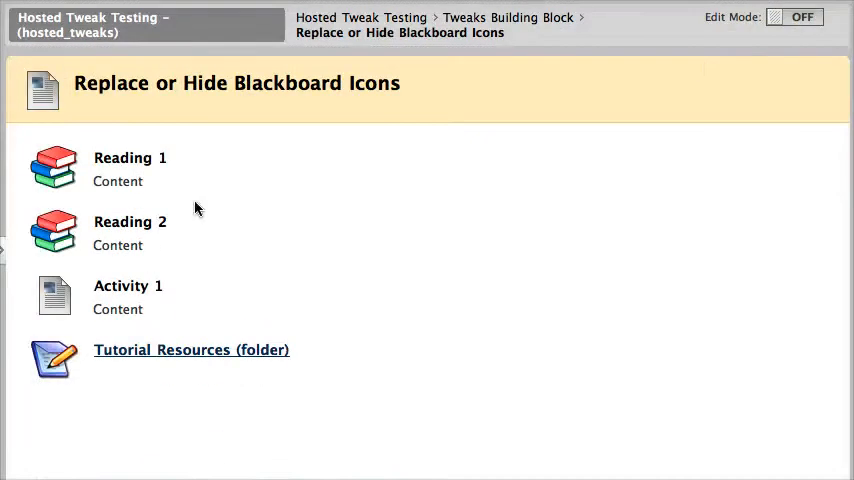
{"action": "mouse_move", "coordinate": [216, 316]}
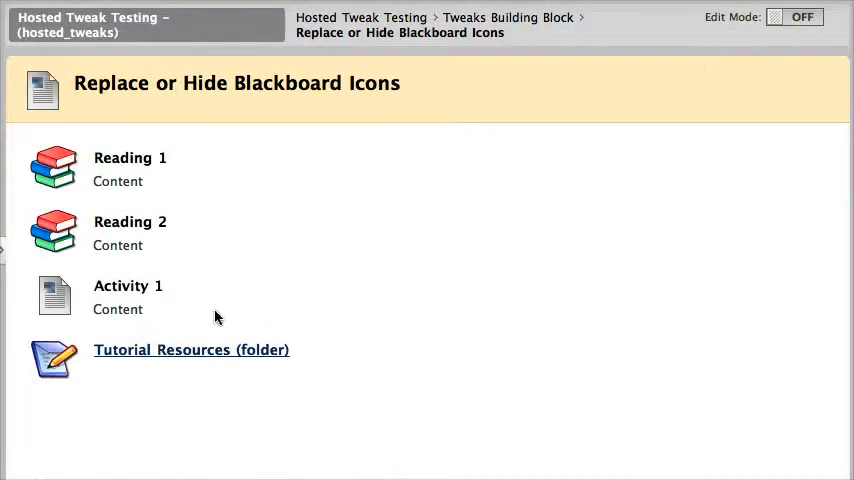